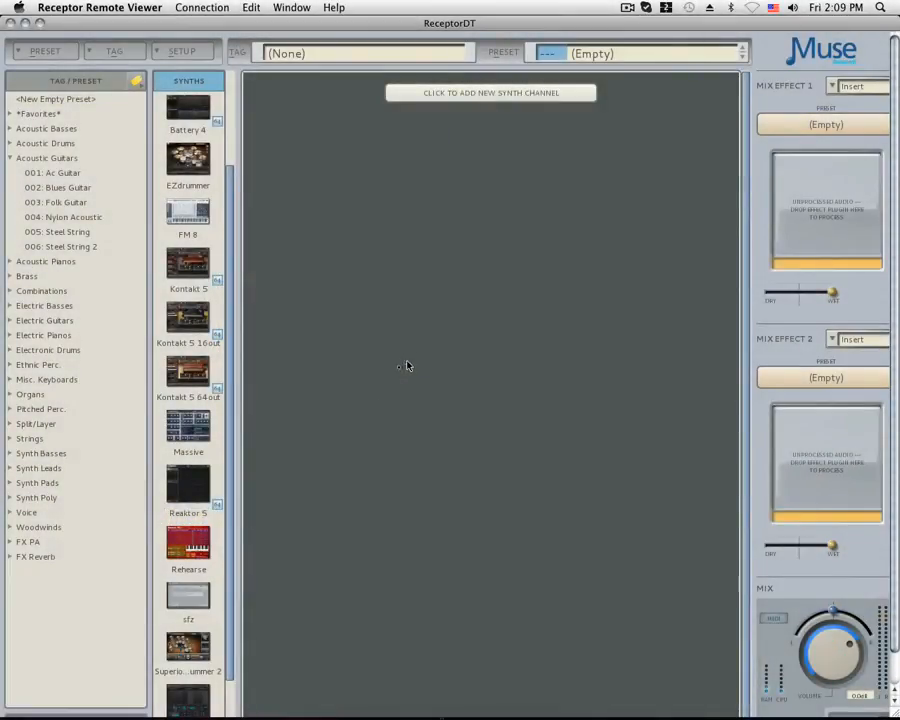
Load Superior Drummer 2 into the first synth channel and bring up its Computer ID notice.
{"action": "left_click_drag", "start_coordinate": [188, 648], "coordinate": [420, 390]}
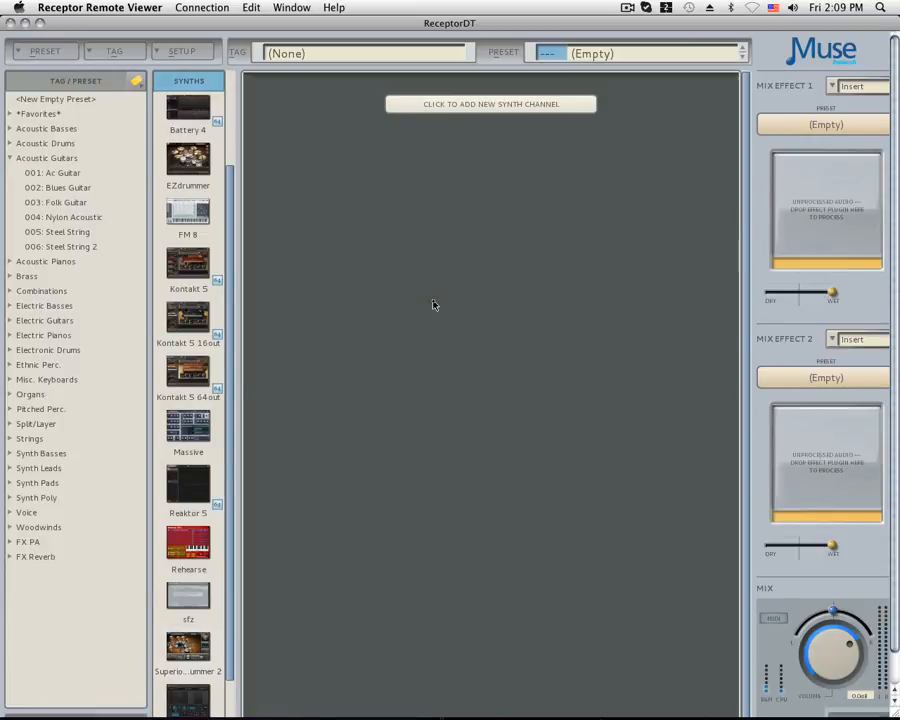
{"action": "left_click", "coordinate": [490, 104]}
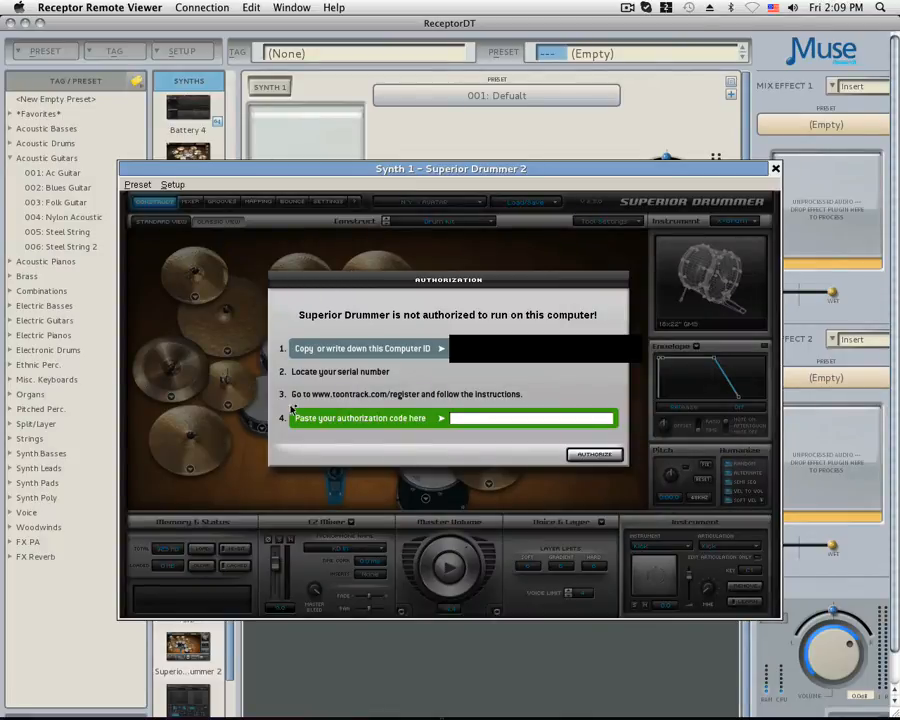
{"action": "mouse_move", "coordinate": [480, 408]}
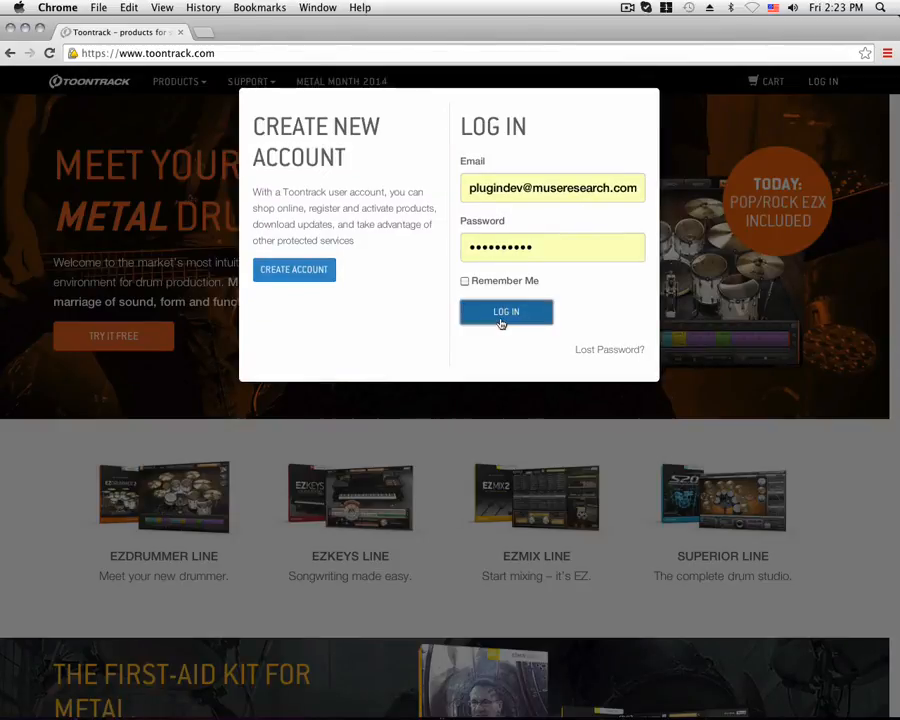
Submit the filled-in email and password to sign in to the Toontrack account.
{"action": "left_click", "coordinate": [506, 312]}
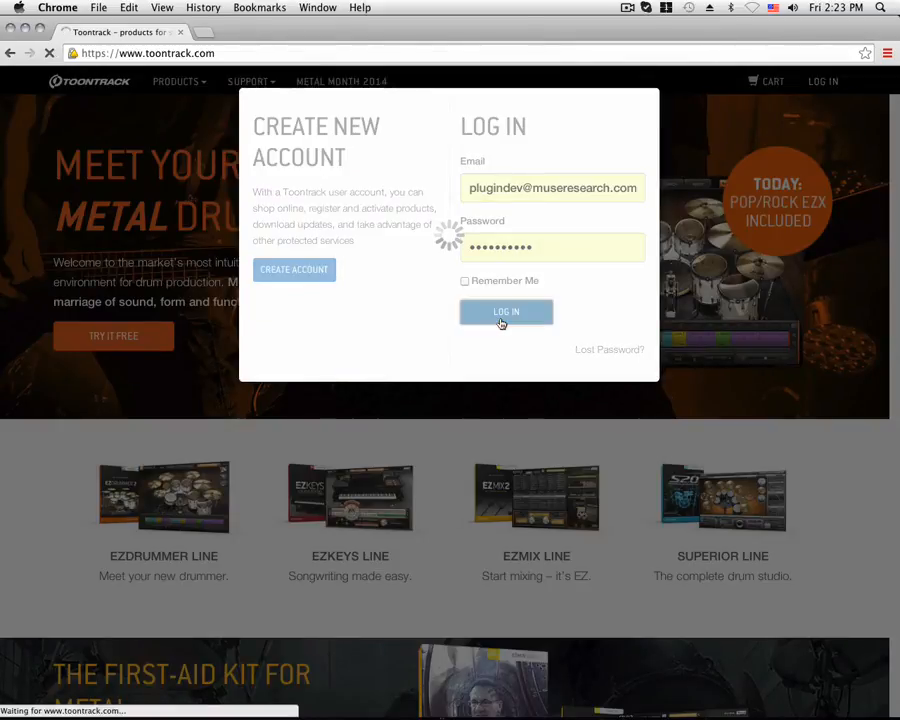
{"action": "left_click", "coordinate": [504, 312]}
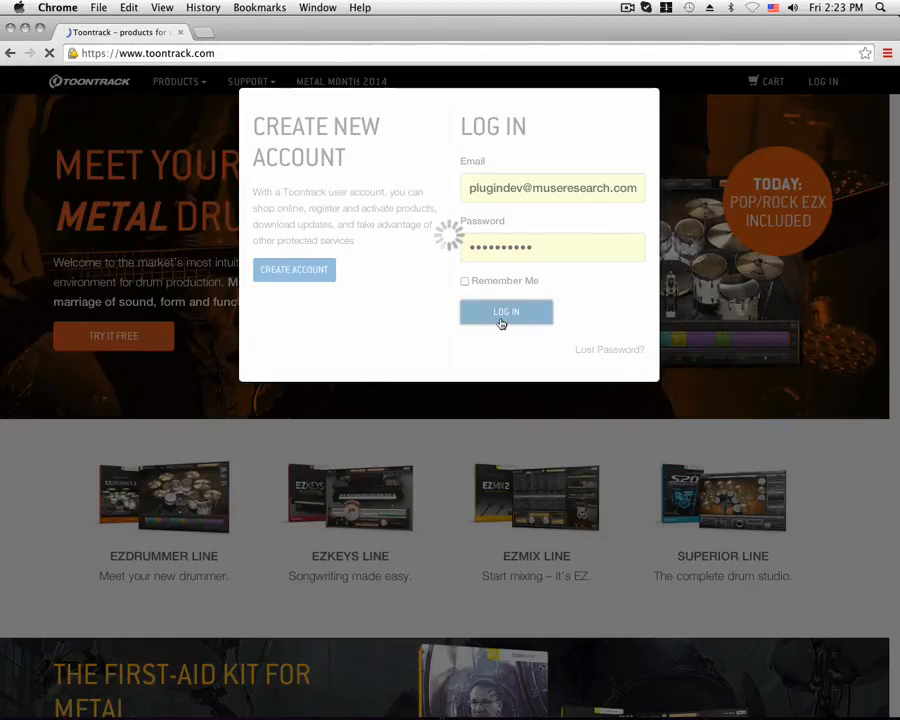
{"action": "left_click", "coordinate": [504, 312]}
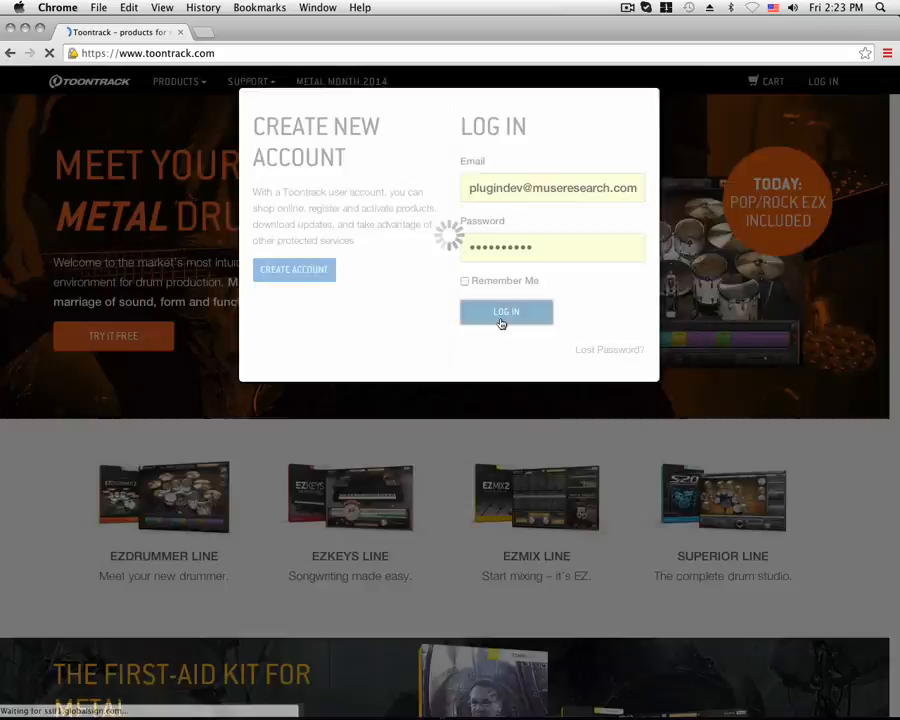
{"action": "left_click", "coordinate": [506, 312]}
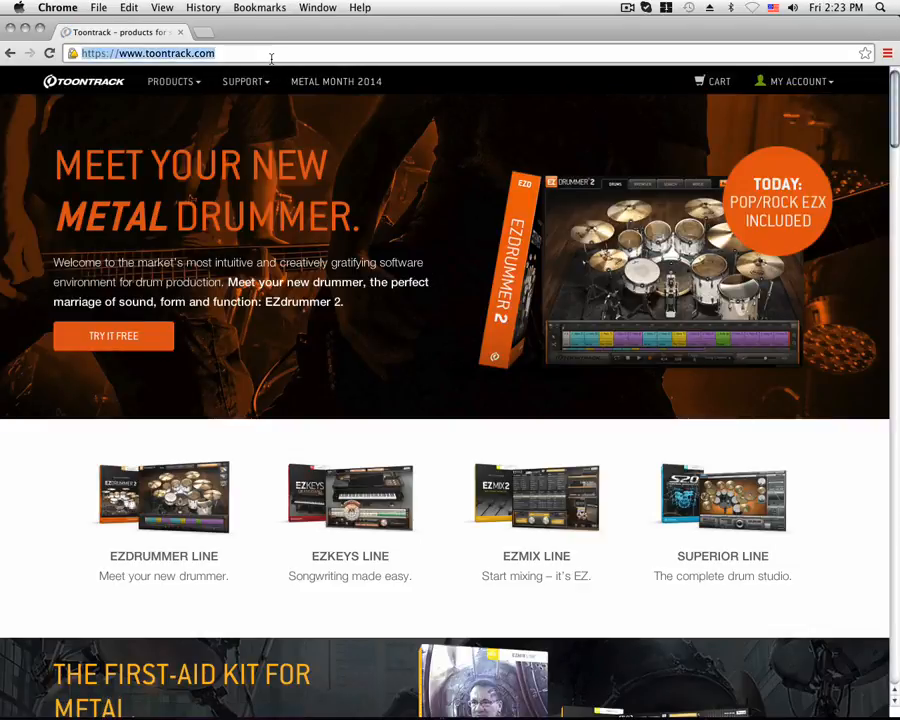
Go to toontrack.com/register and choose Authorize Product.
{"action": "type", "text": "/regist"}
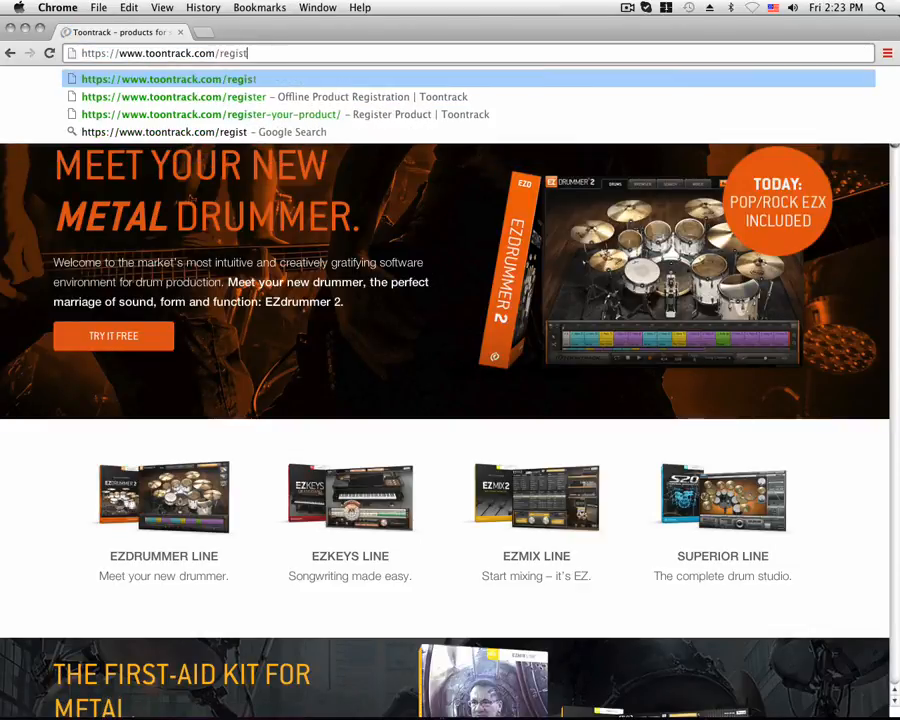
{"action": "left_click", "coordinate": [210, 114]}
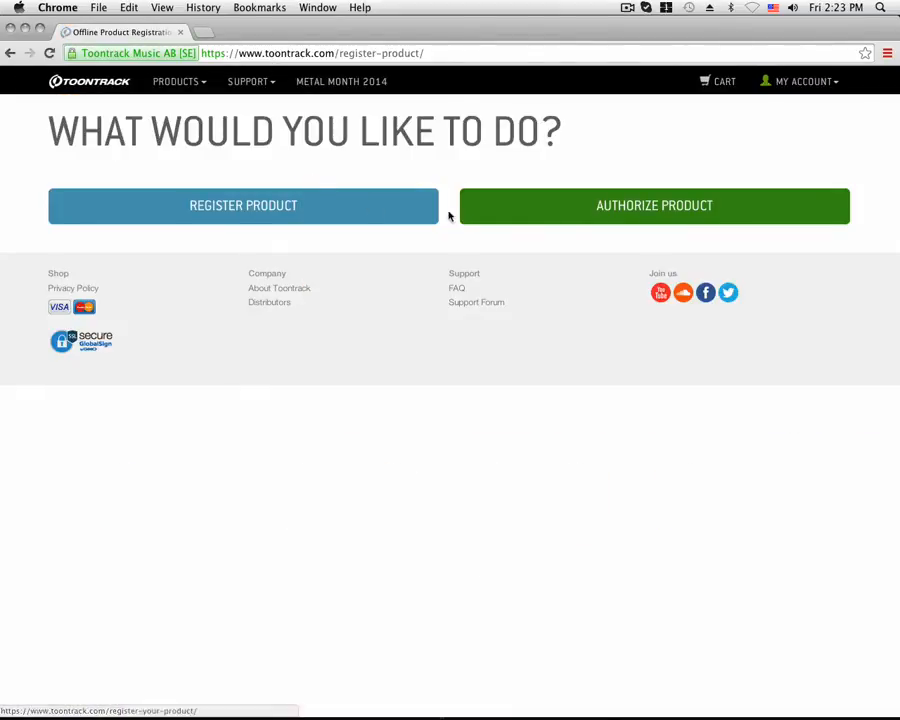
{"action": "left_click", "coordinate": [654, 204]}
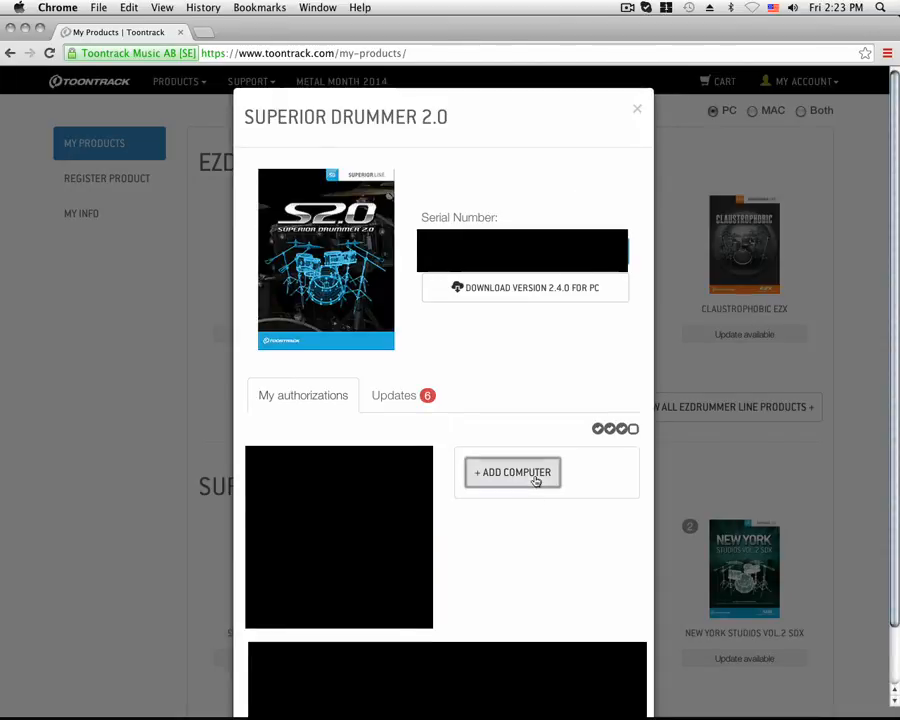
Start adding a computer authorization for Superior Drummer 2.0 via + ADD COMPUTER.
{"action": "left_click", "coordinate": [512, 472]}
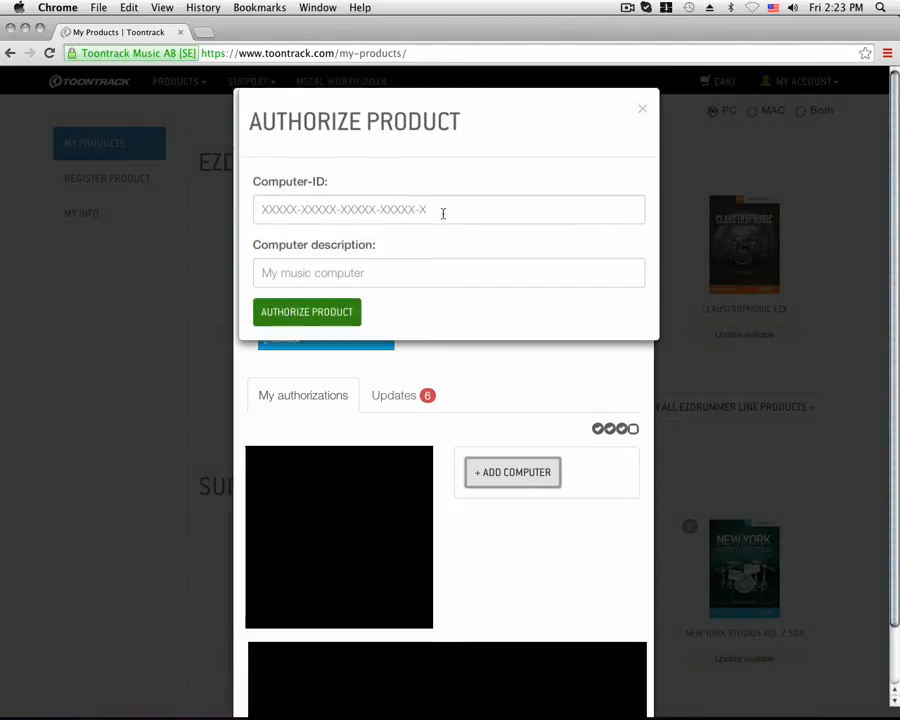
Authorize the copied Computer-ID with description 'DrumCeptor' for Superior Drummer 2.0.
{"action": "left_click", "coordinate": [448, 210]}
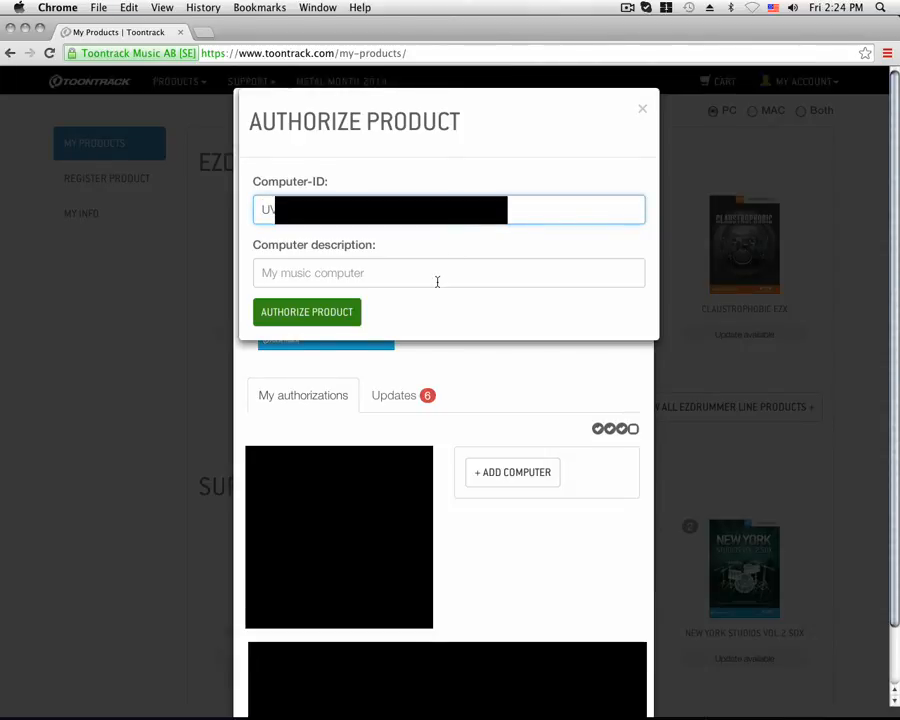
{"action": "left_click", "coordinate": [448, 272]}
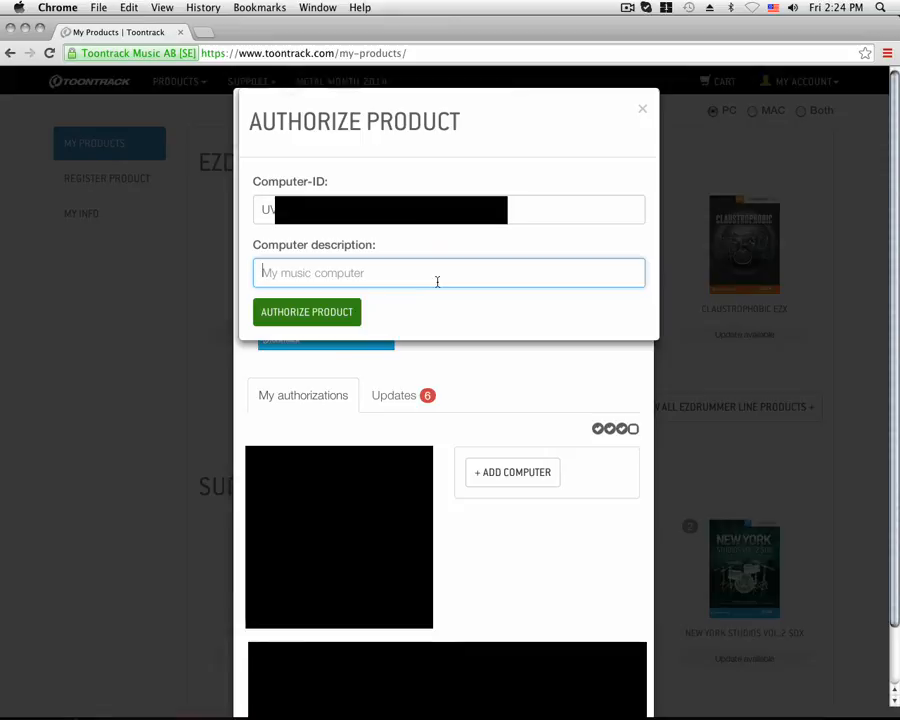
{"action": "type", "text": "DrumCeptor"}
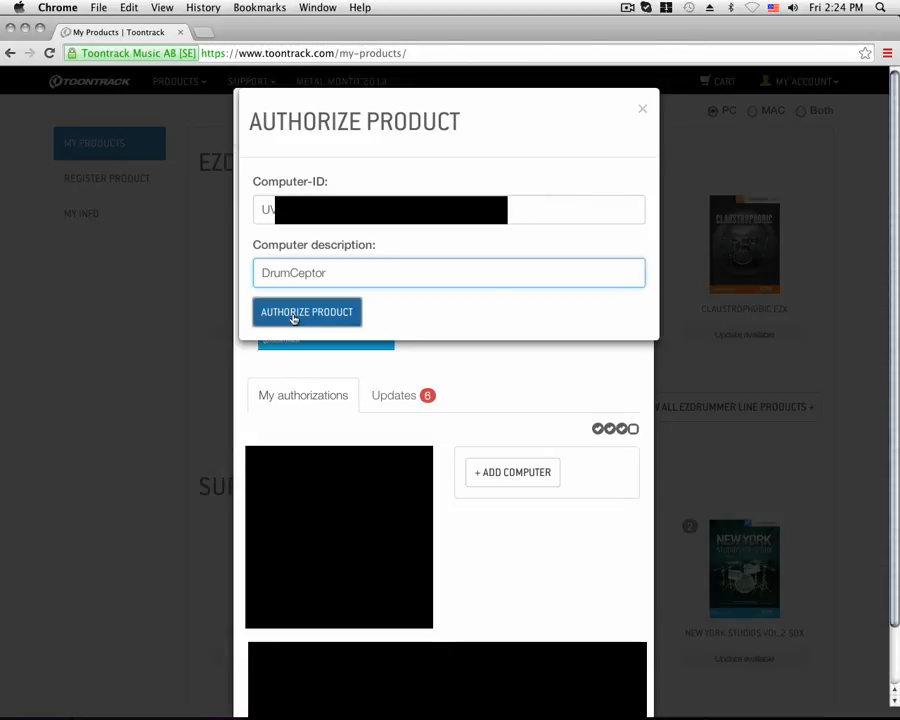
{"action": "left_click", "coordinate": [308, 312]}
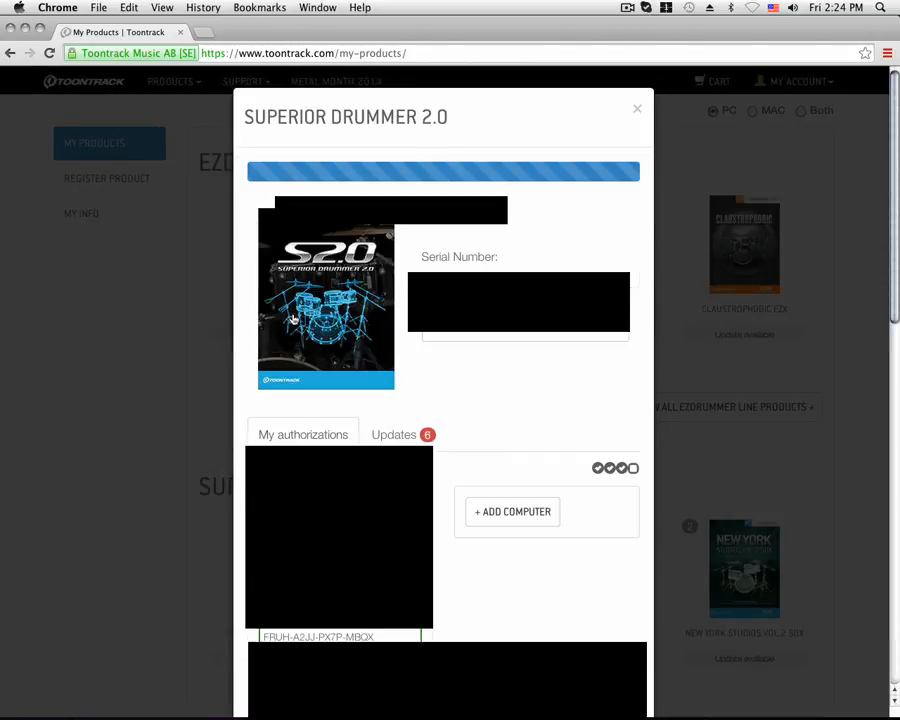